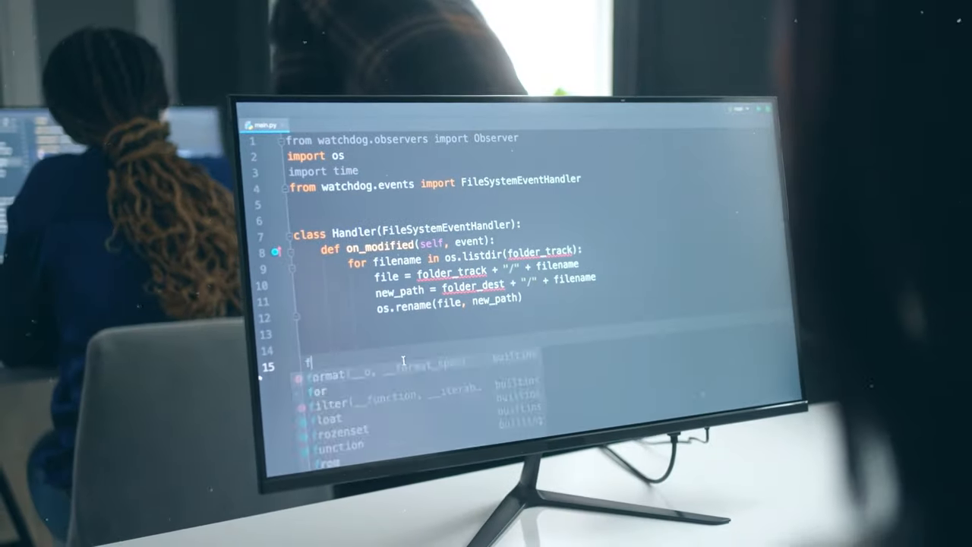
text(older_tr)
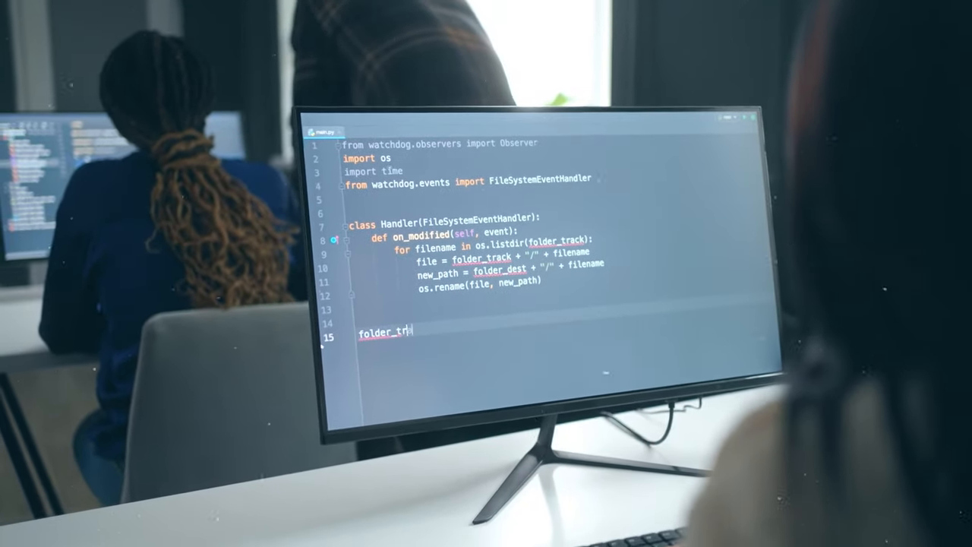